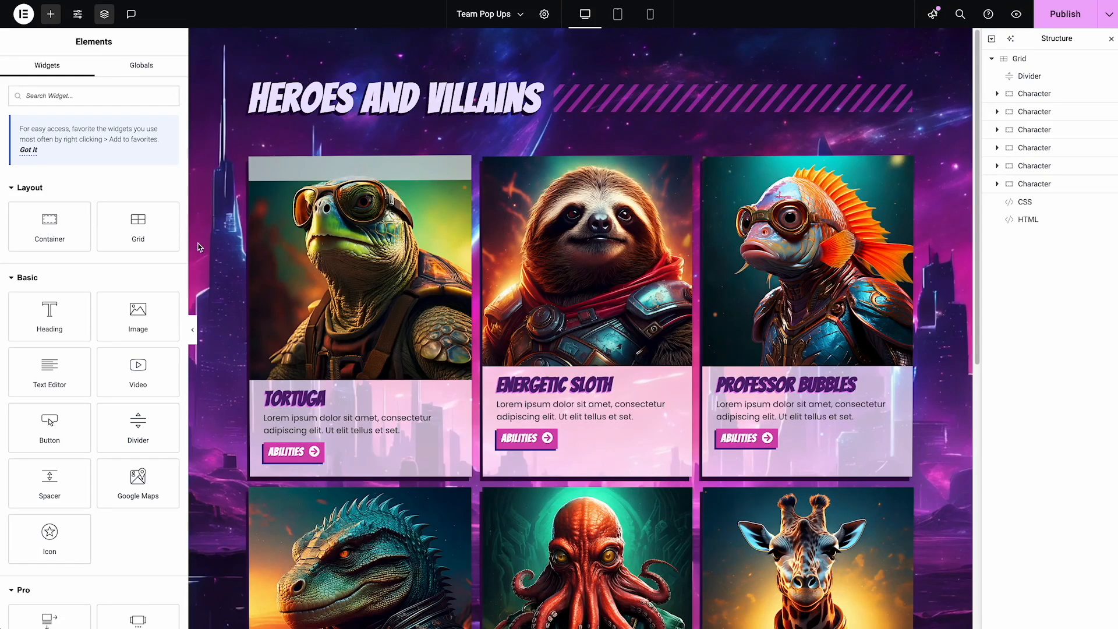
# - Scroll the character grid, then preview it at tablet width with cards in two columns
pyautogui.scroll(-3)
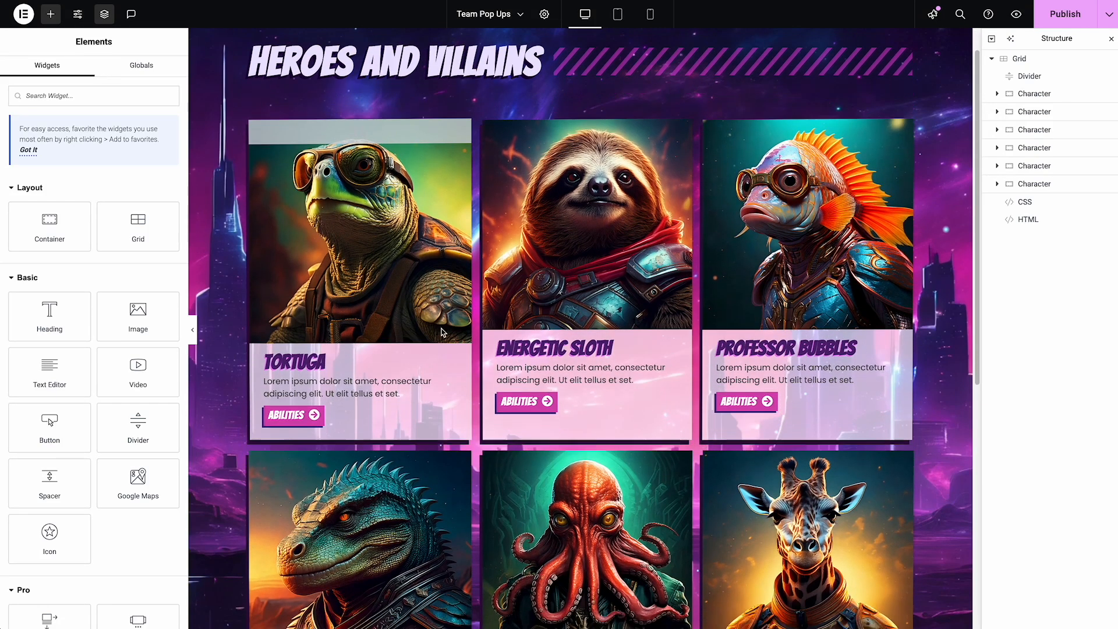
pyautogui.scroll(-3)
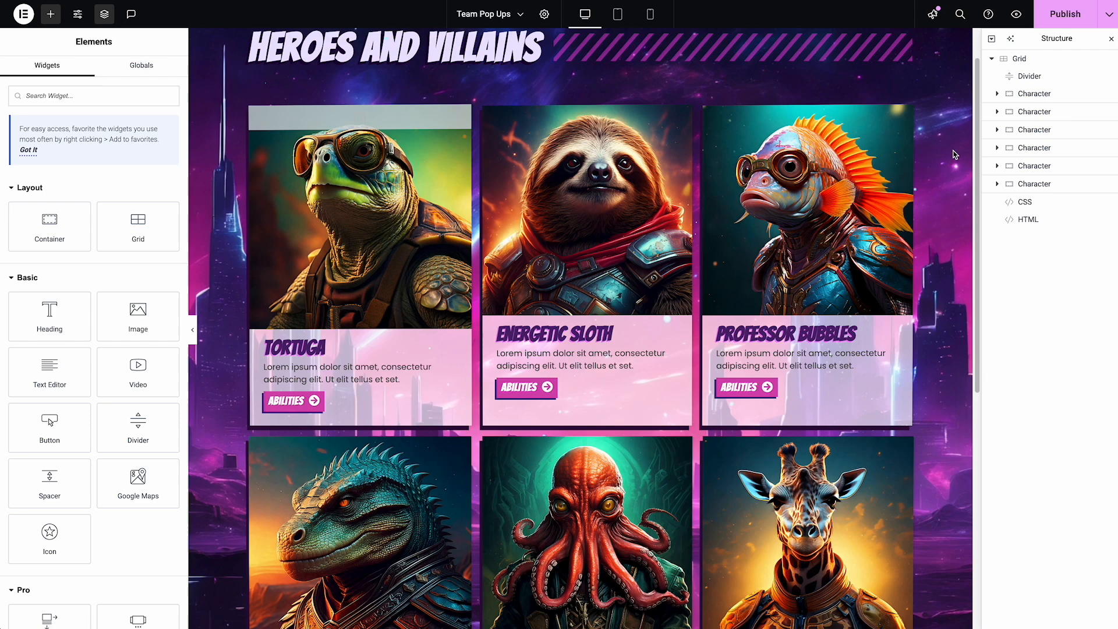
pyautogui.scroll(-3)
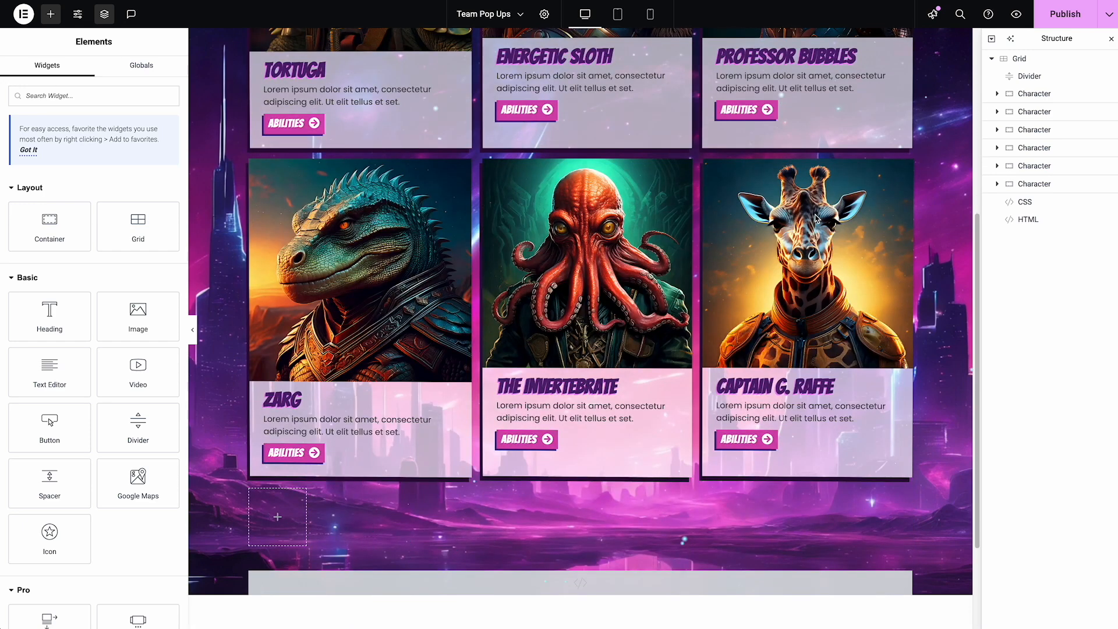
pyautogui.scroll(-3)
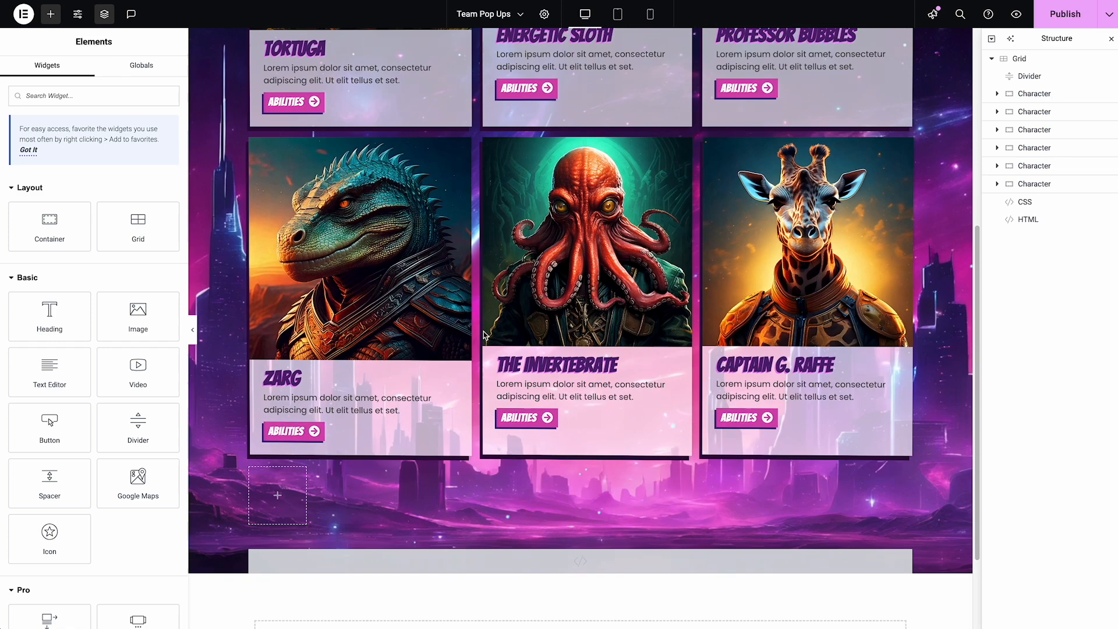
pyautogui.scroll(-3)
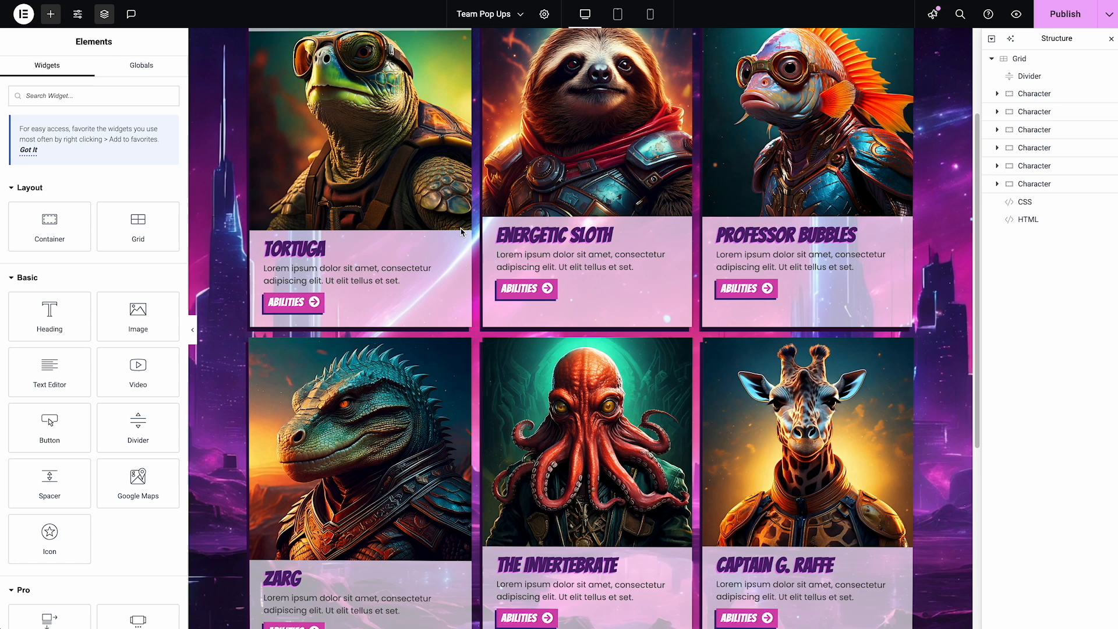
pyautogui.scroll(-3)
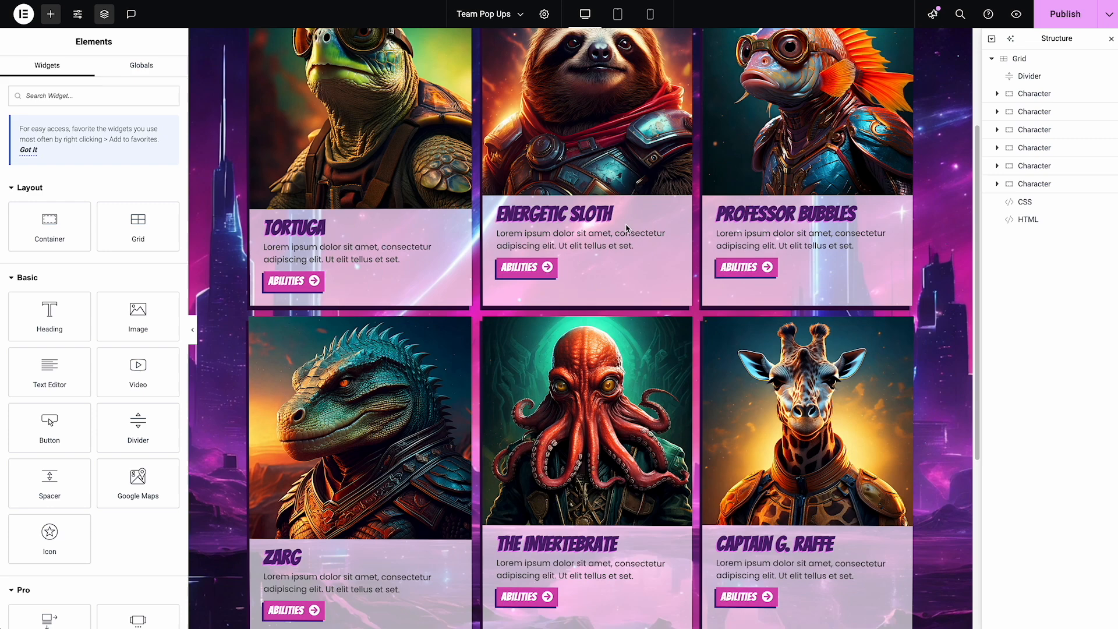
pyautogui.click(616, 14)
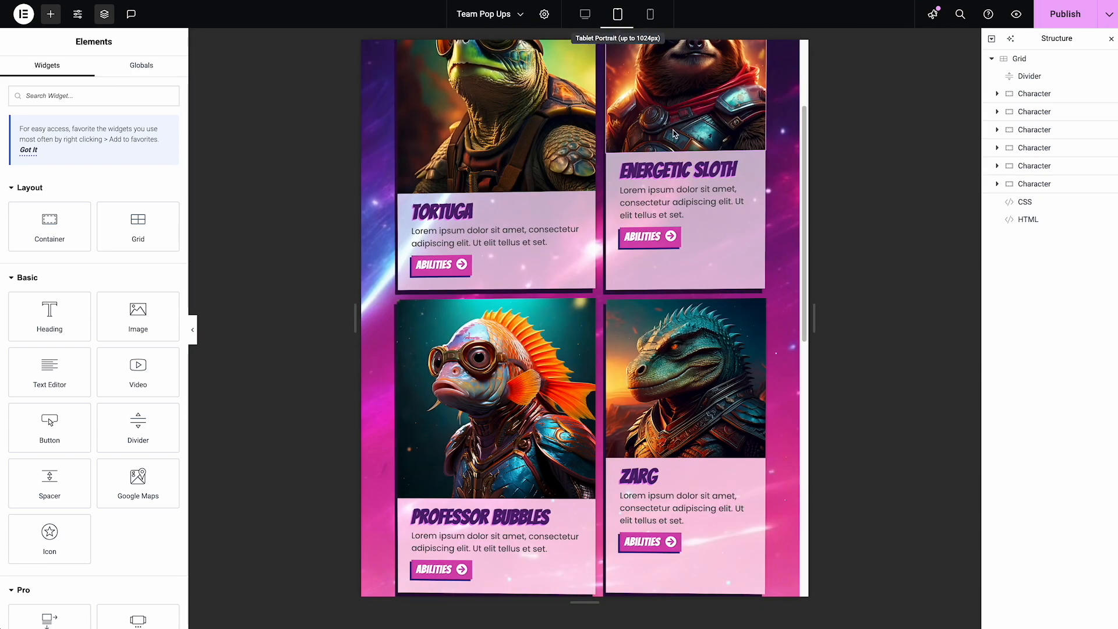
pyautogui.scroll(-3)
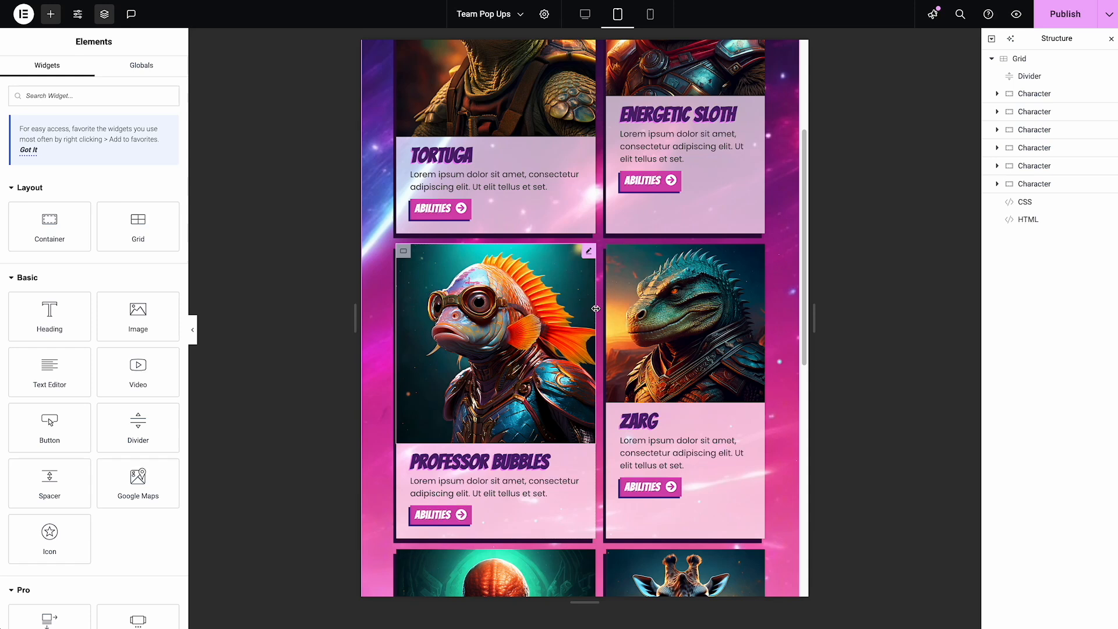
pyautogui.moveTo(609, 316)
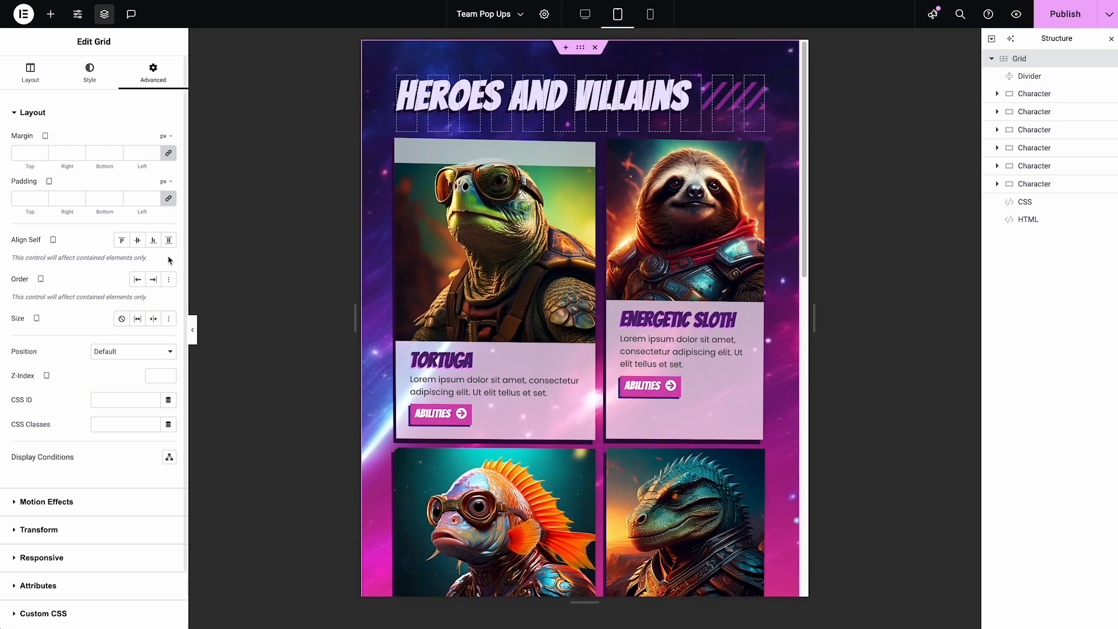
# - Inspect a Character card's Layout and Advanced settings, confirming a 6-column span on the 12-column grid
pyautogui.click(29, 72)
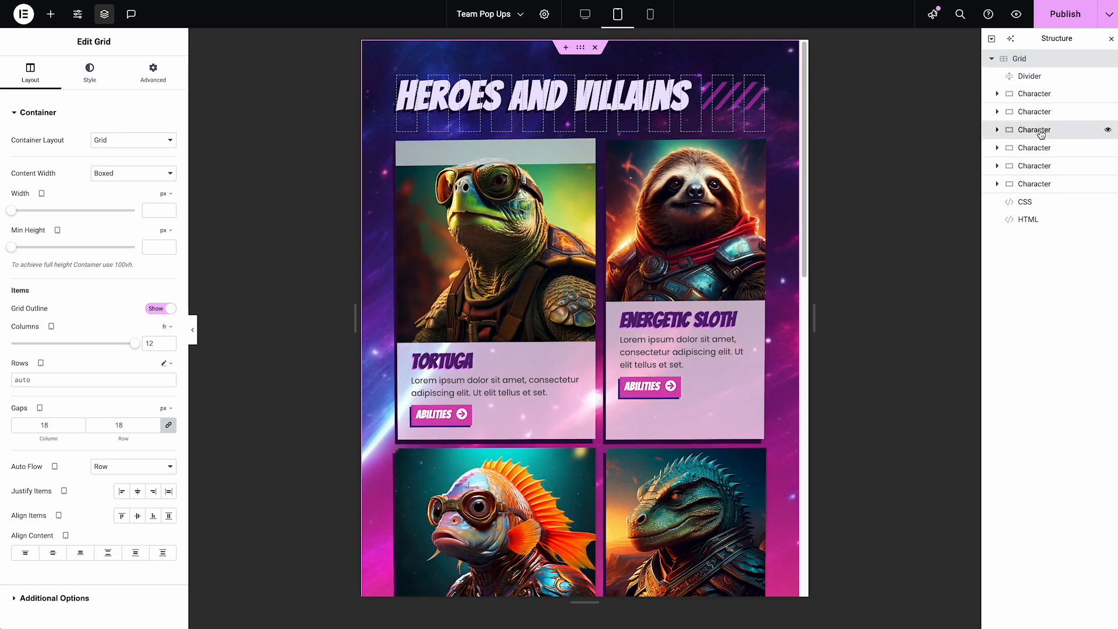
pyautogui.click(1033, 112)
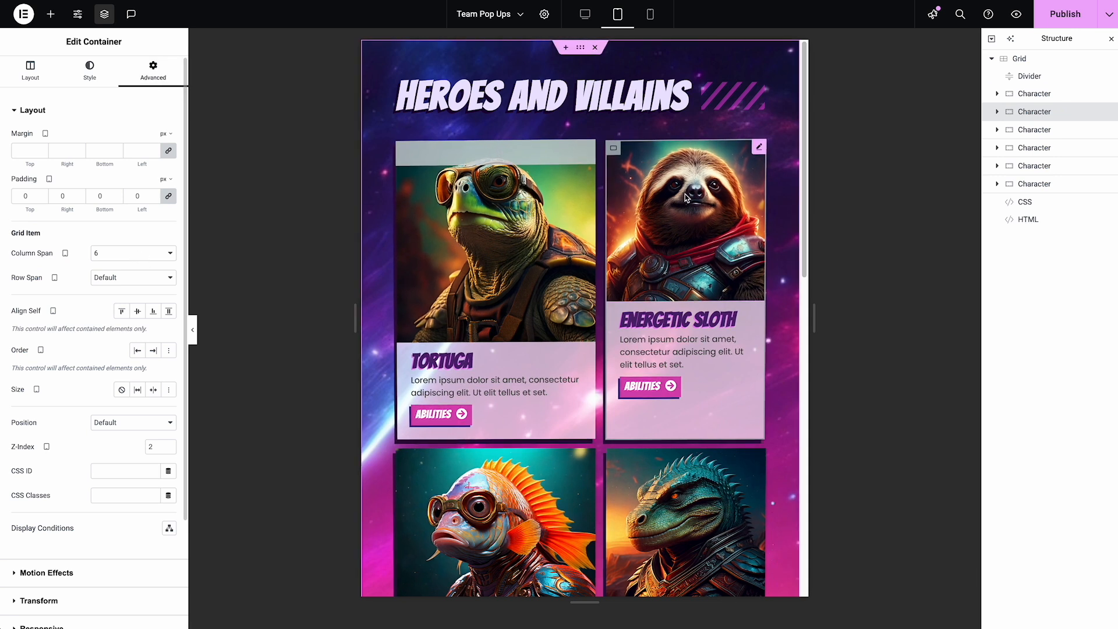
pyautogui.click(30, 71)
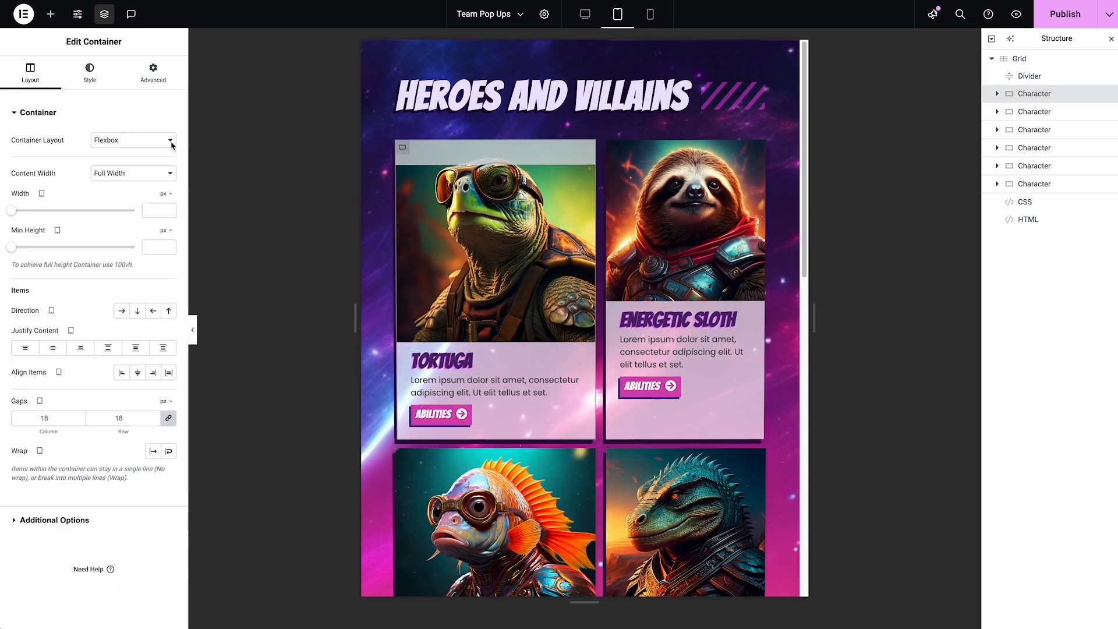
pyautogui.click(153, 73)
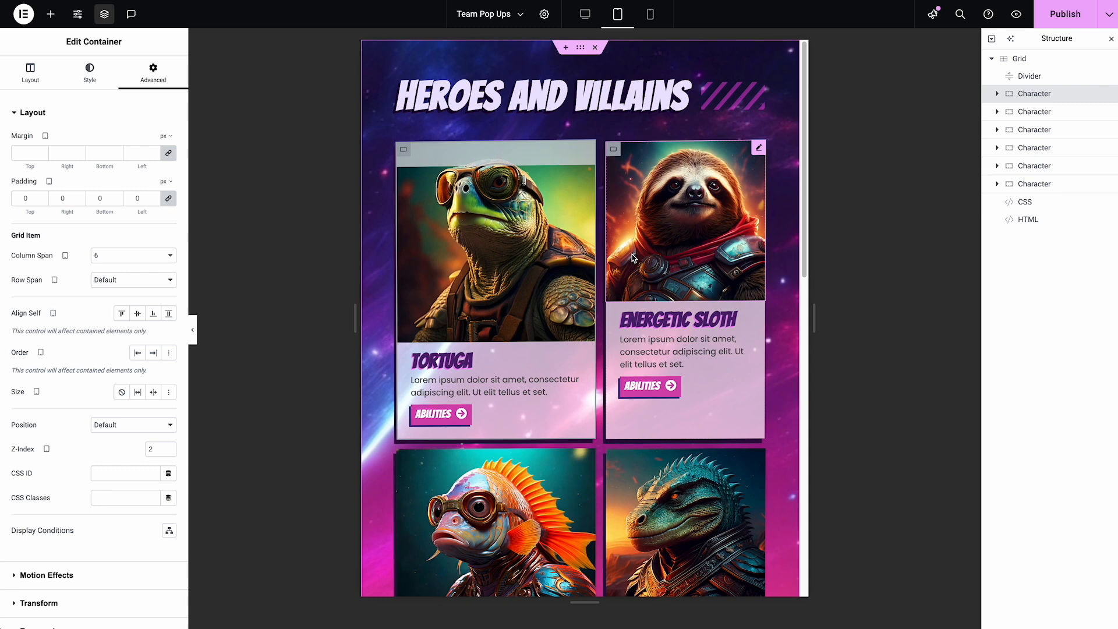
pyautogui.scroll(-3)
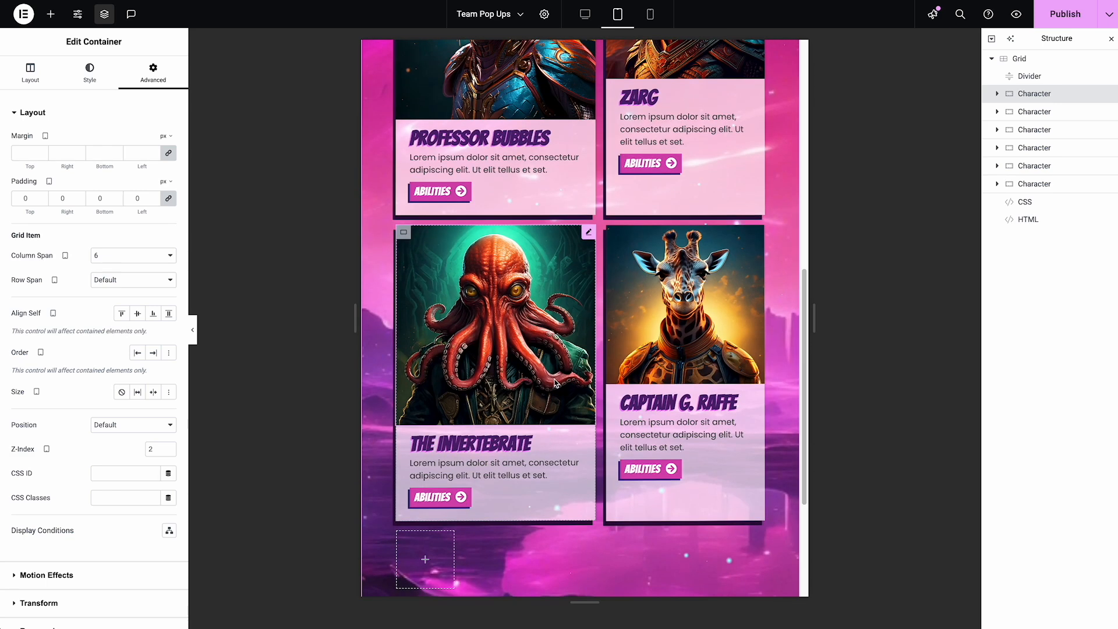
pyautogui.scroll(-3)
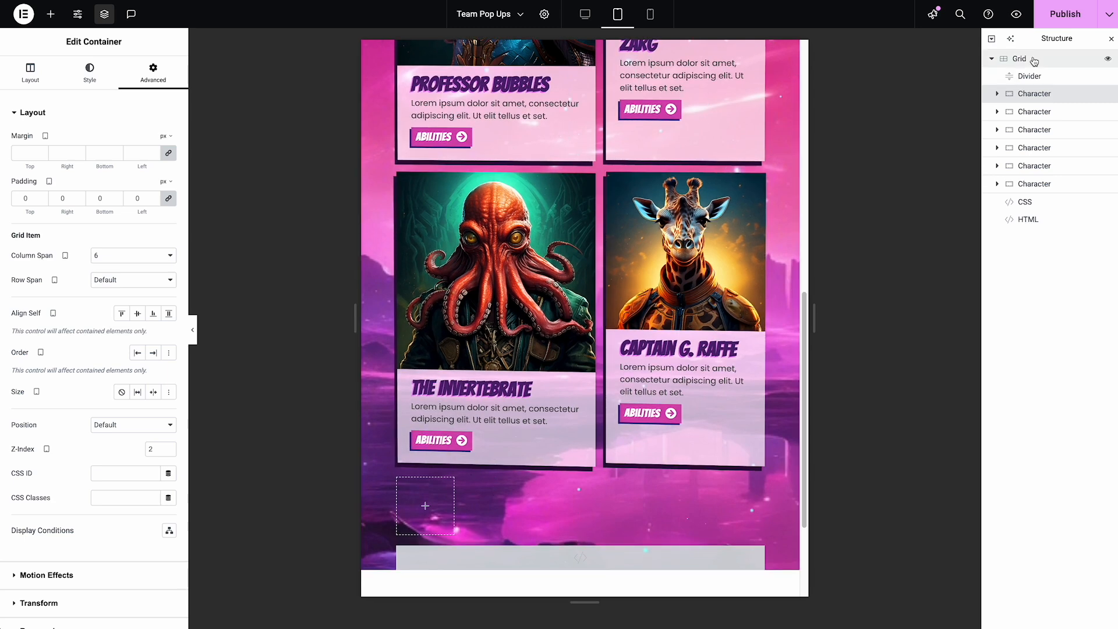
# - Add a rule hiding .elementor-empty-view placeholders to the Grid's custom CSS, then preview at tablet width
pyautogui.click(1020, 58)
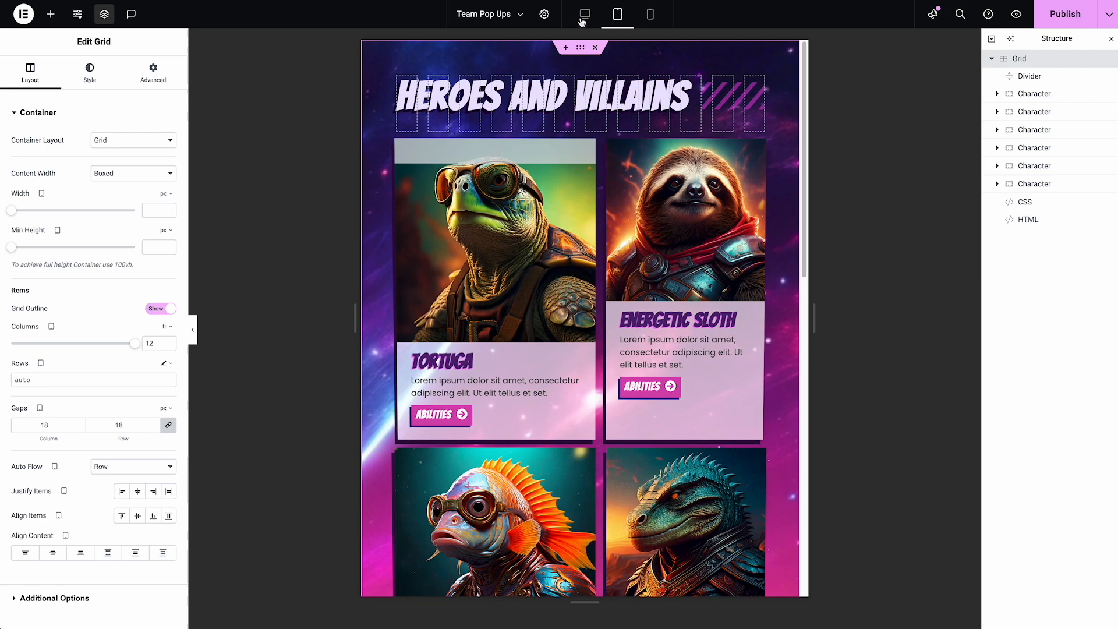
pyautogui.click(152, 72)
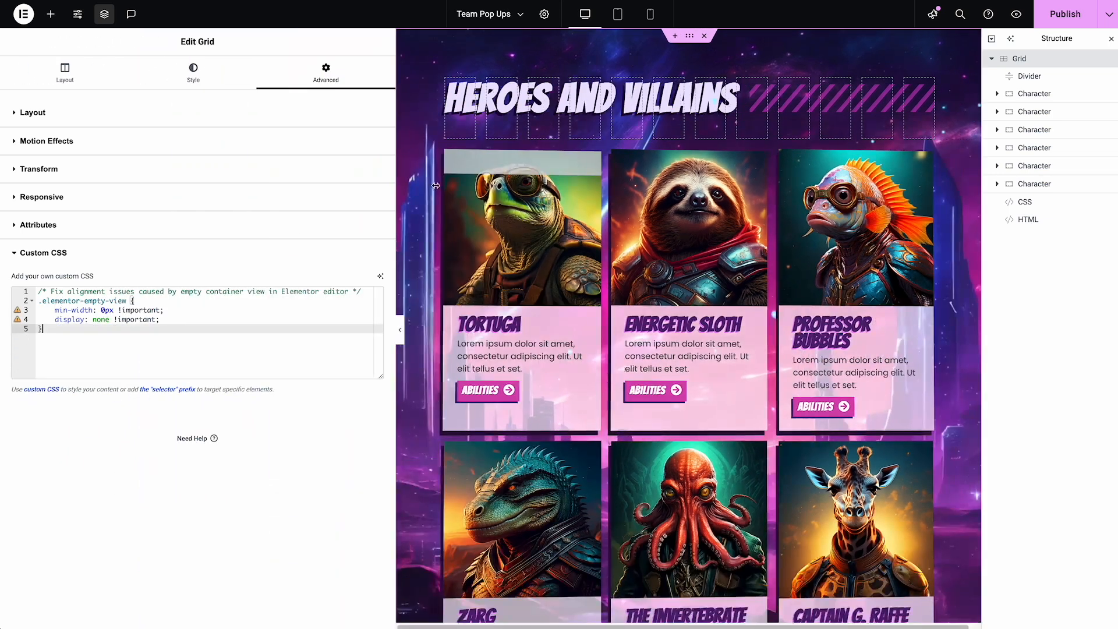
pyautogui.click(616, 14)
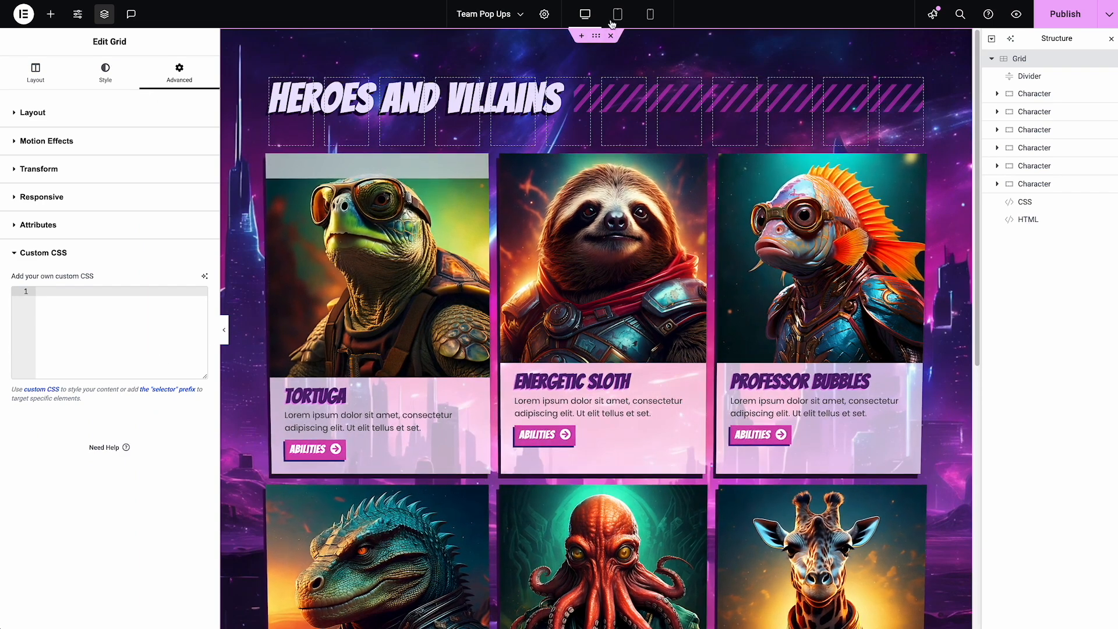
pyautogui.click(617, 14)
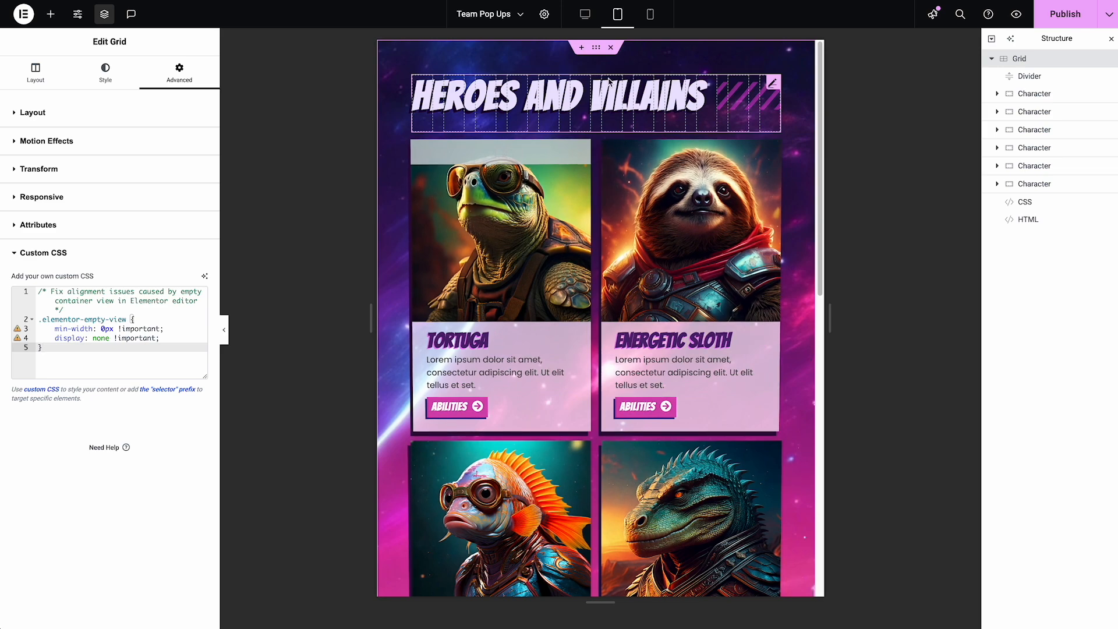
# - Return the preview to desktop width with three card columns and show the Grid's advanced layout settings
pyautogui.scroll(-3)
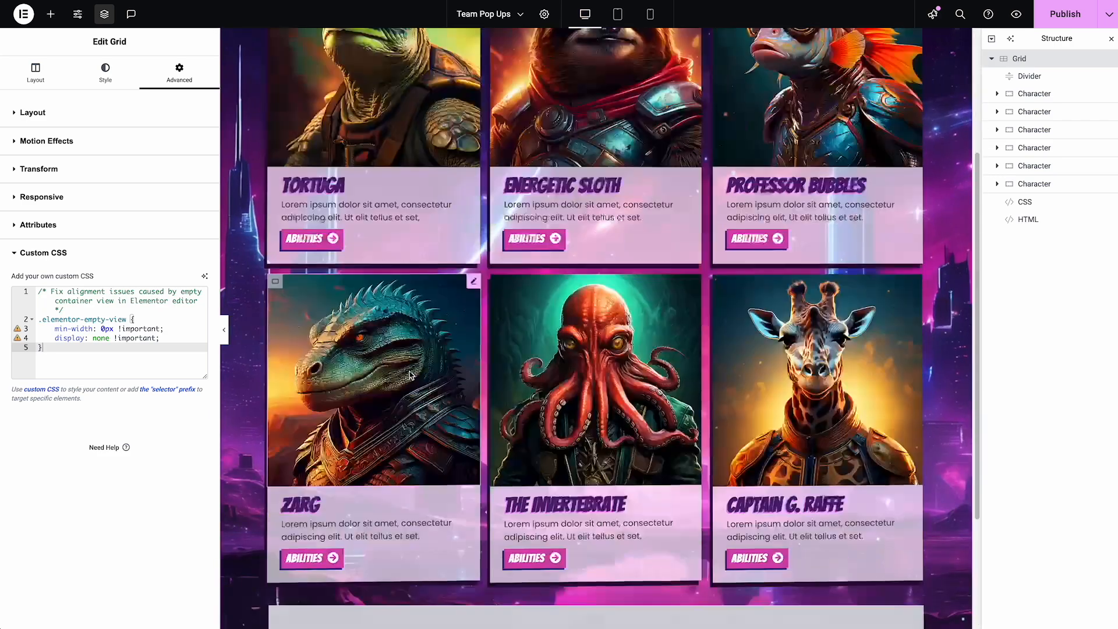
pyautogui.scroll(-3)
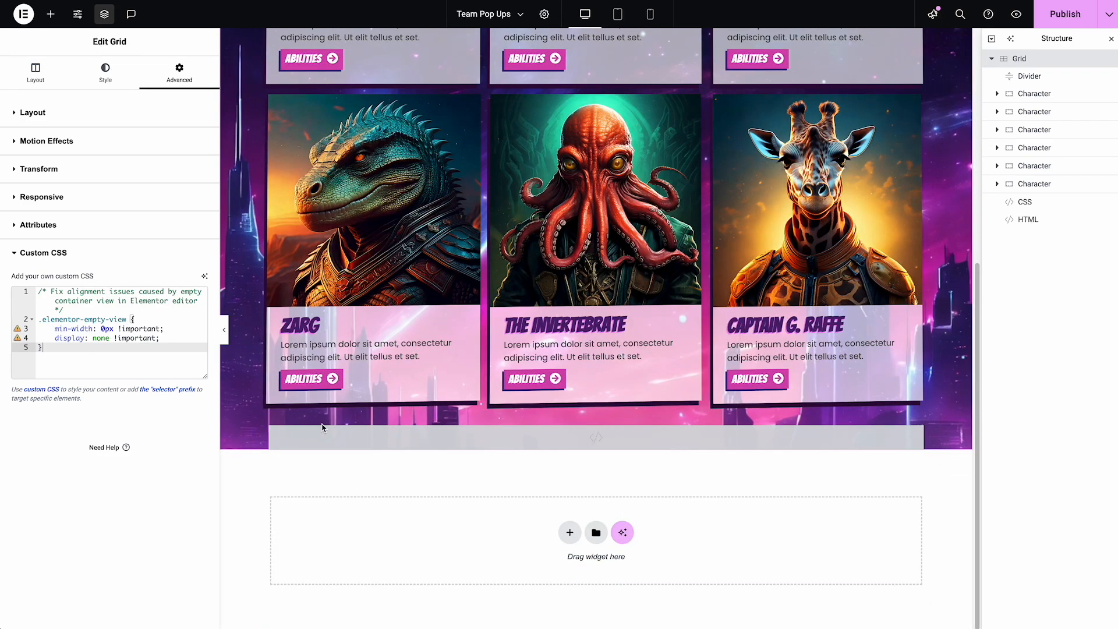
pyautogui.moveTo(50, 13)
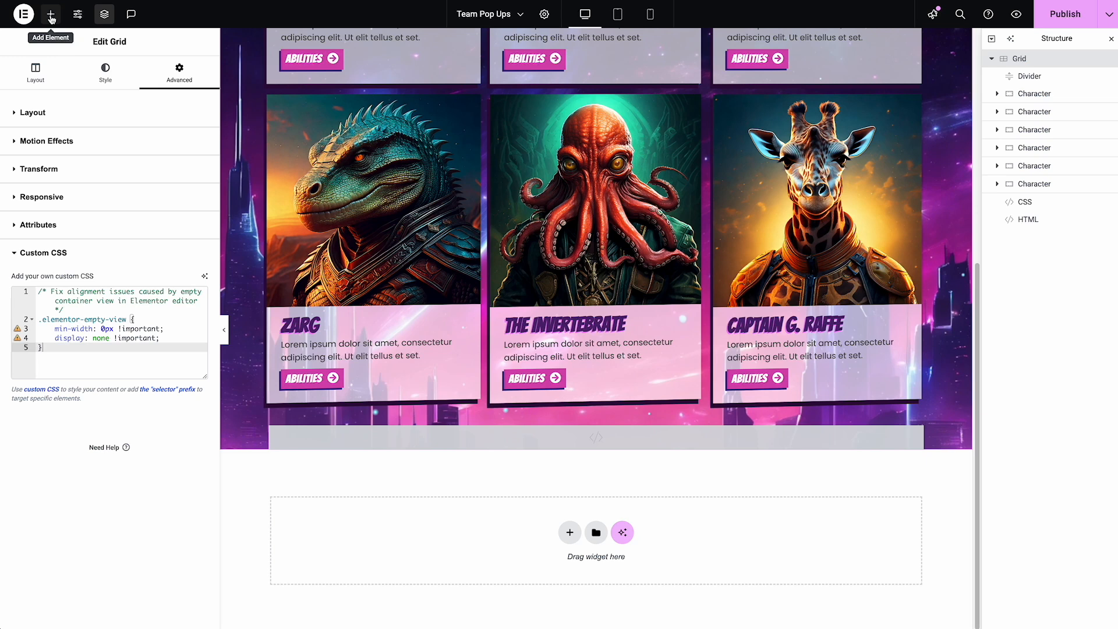
pyautogui.click(50, 13)
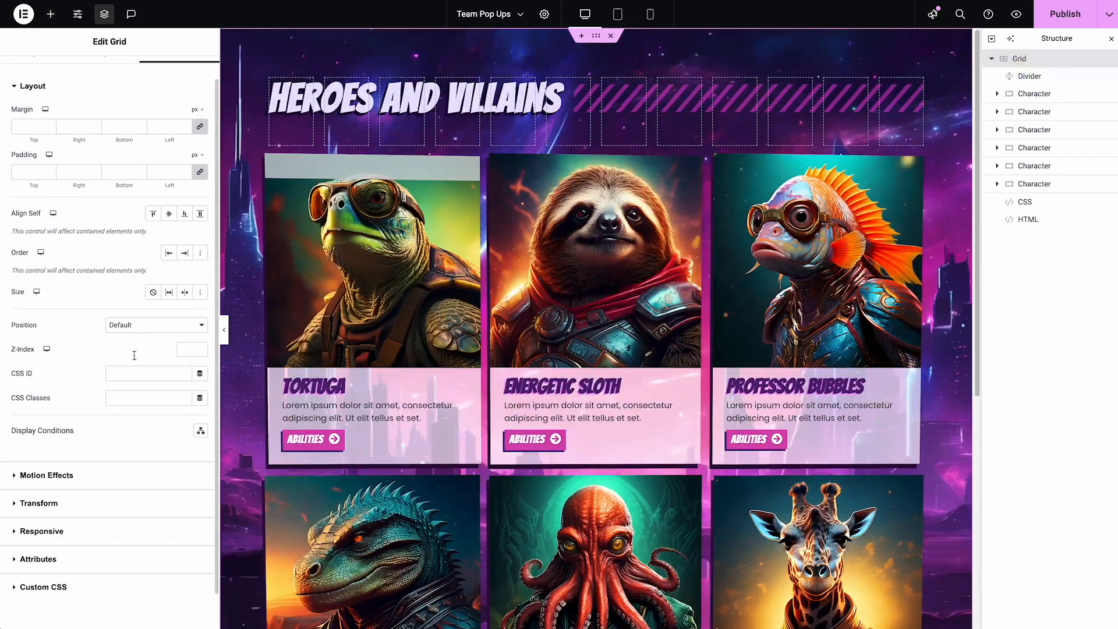
# - Prefix the custom CSS selector with .hide-empty-view and select that class name
pyautogui.click(179, 71)
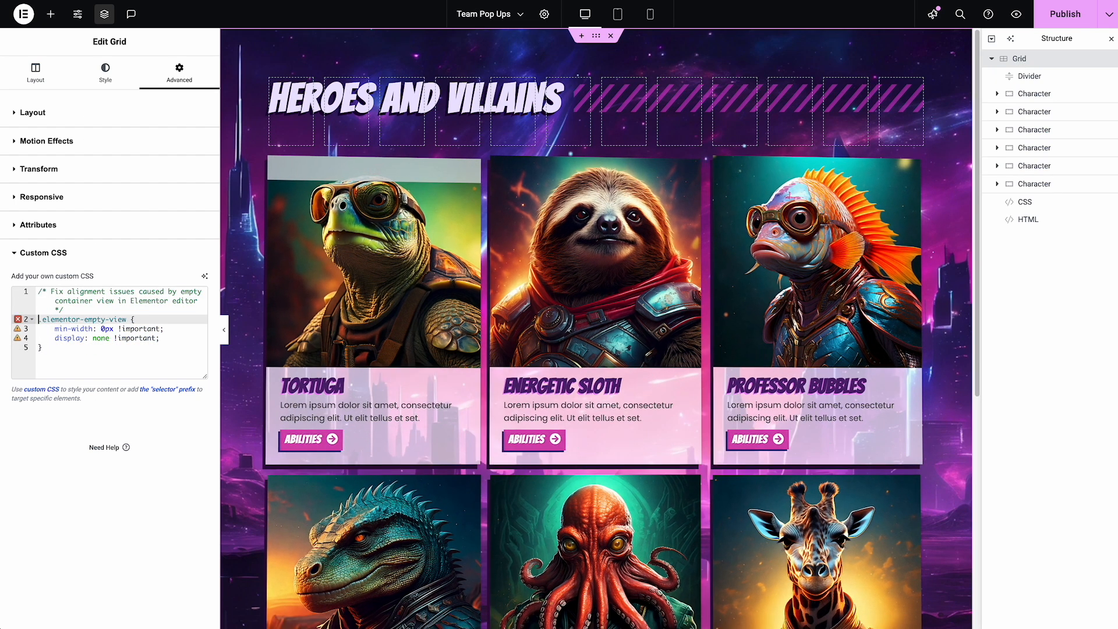
pyautogui.write('.hide-empty-view')
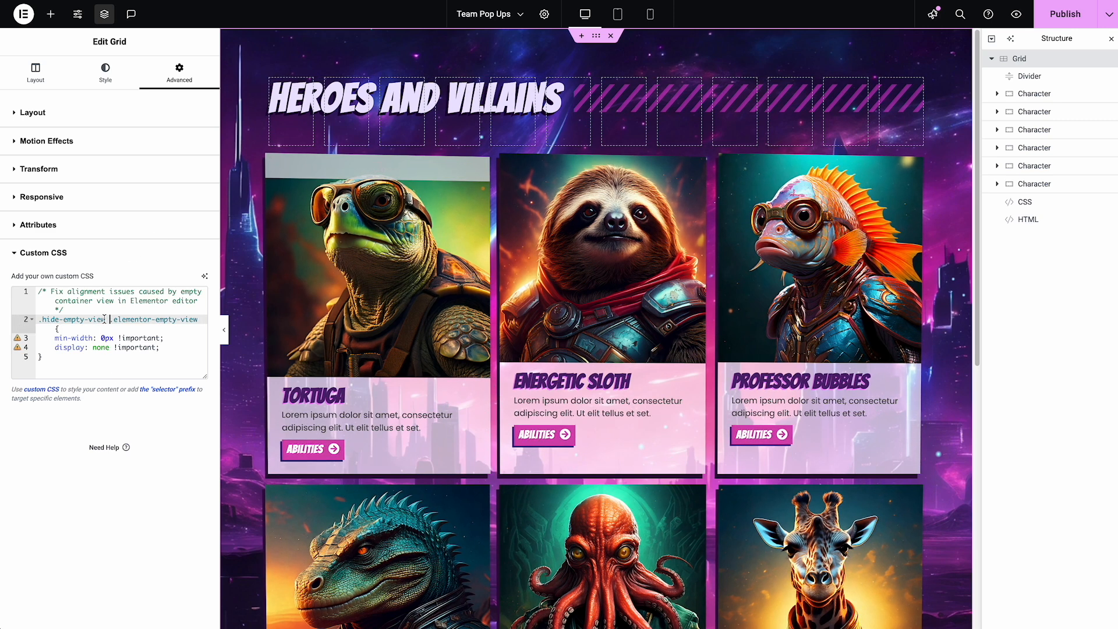
pyautogui.doubleClick(74, 318)
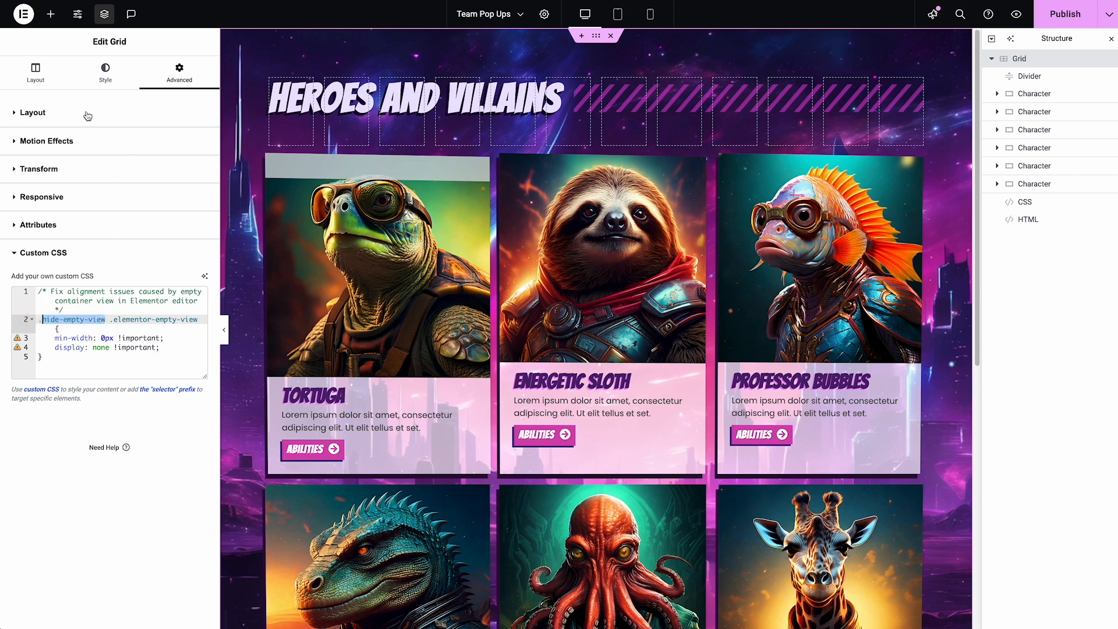
# - Give the Grid the CSS class hide-empty-view and clear its custom CSS code
pyautogui.click(31, 112)
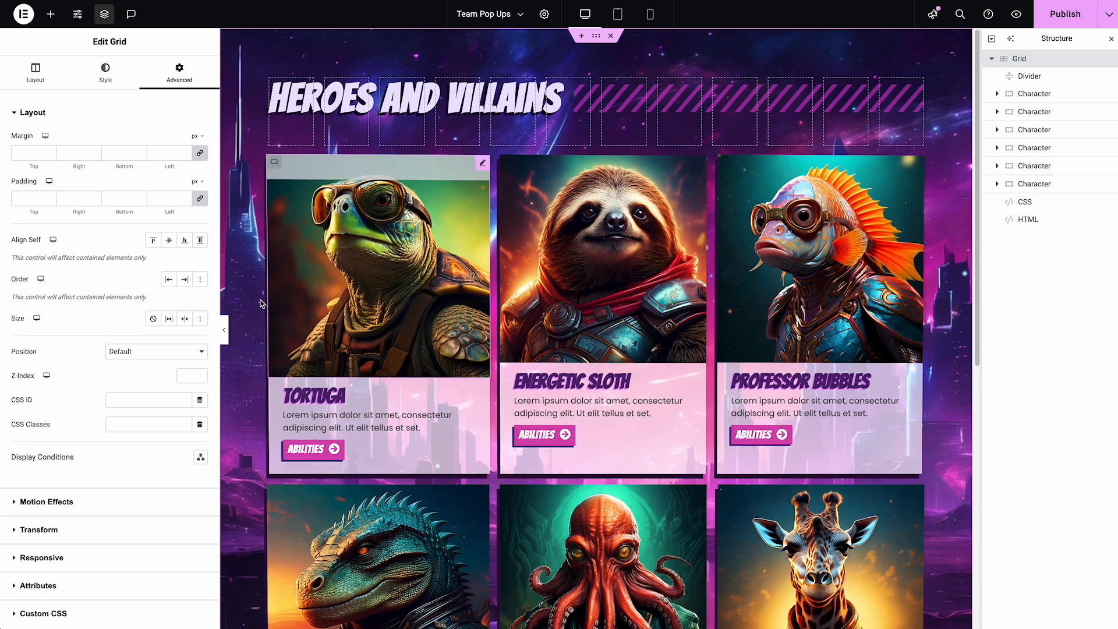
pyautogui.write('hide-empty view')
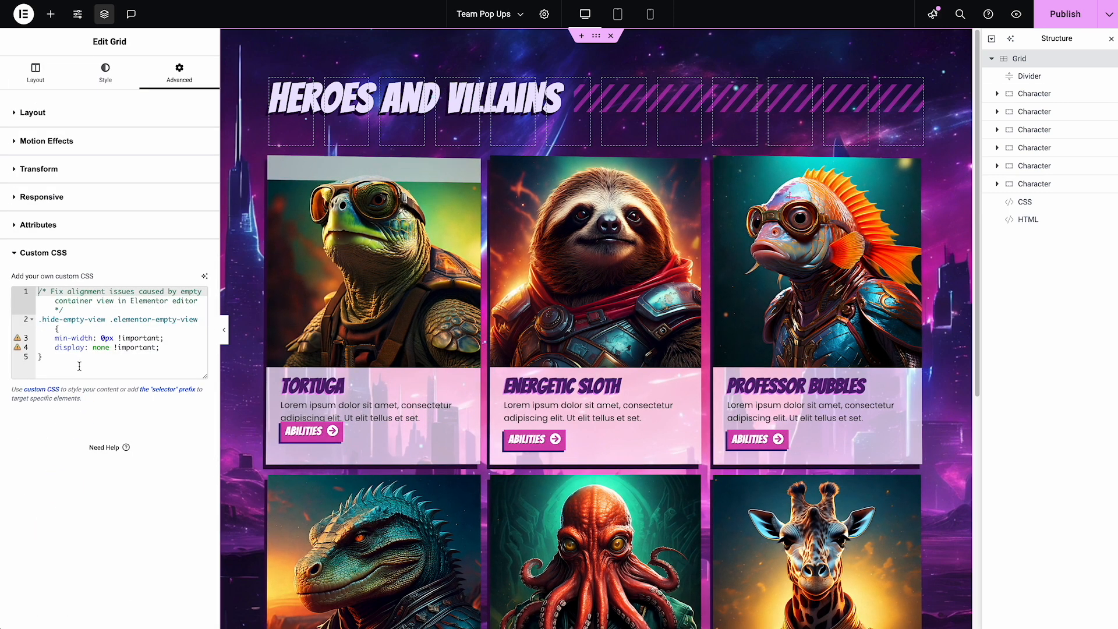
pyautogui.press('ctrl+a')
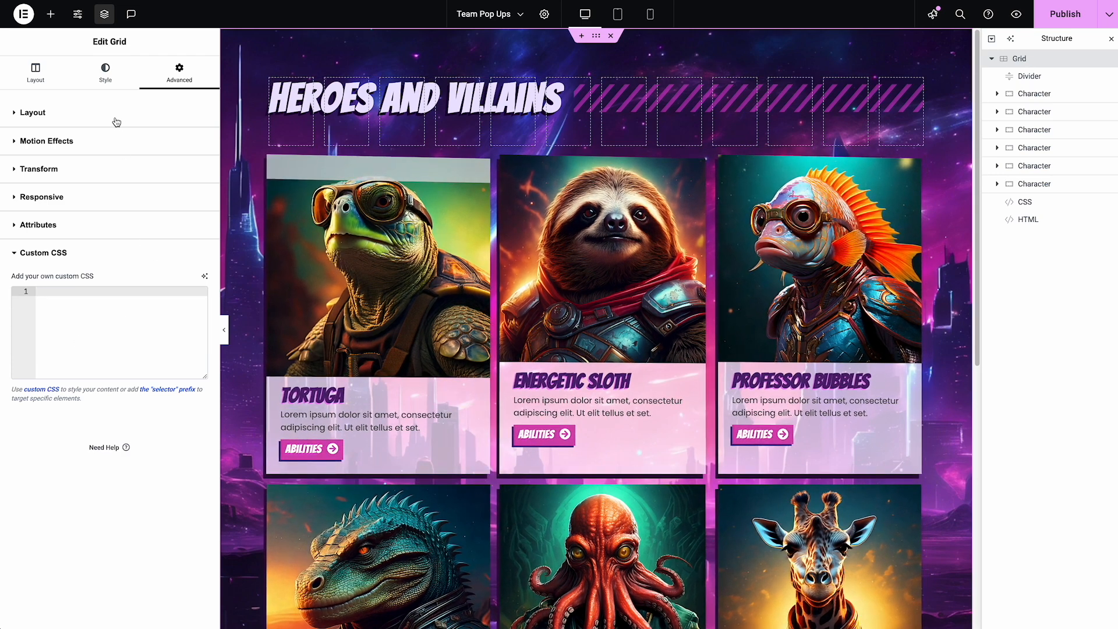
# - Verify the hide-empty-view class and restore the unscoped .elementor-empty-view hiding rule in Custom CSS
pyautogui.click(32, 112)
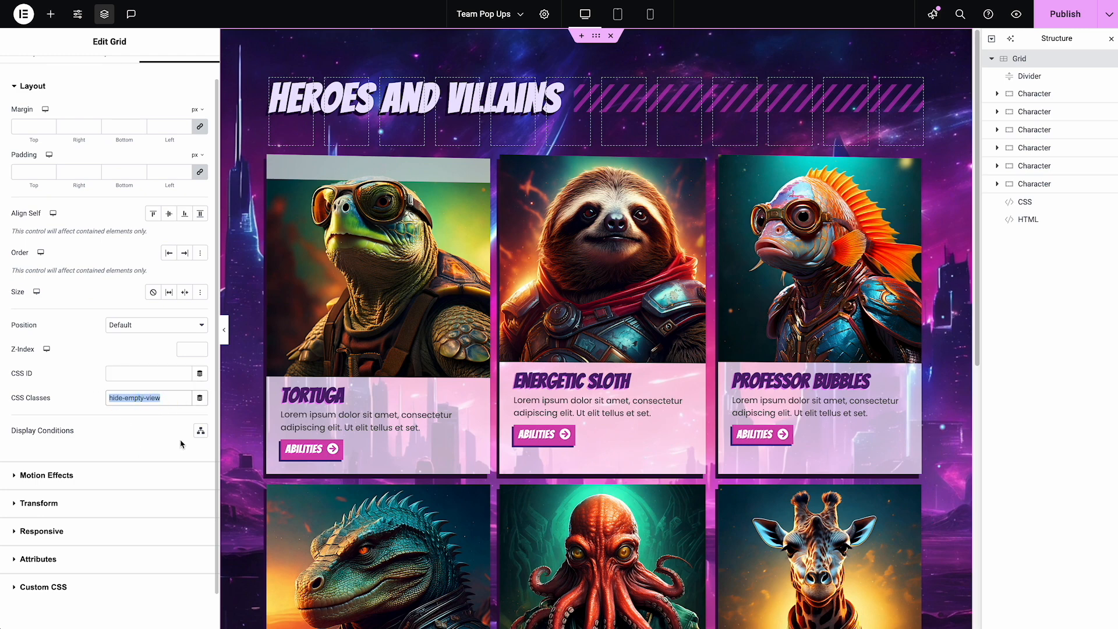
pyautogui.scroll(-3)
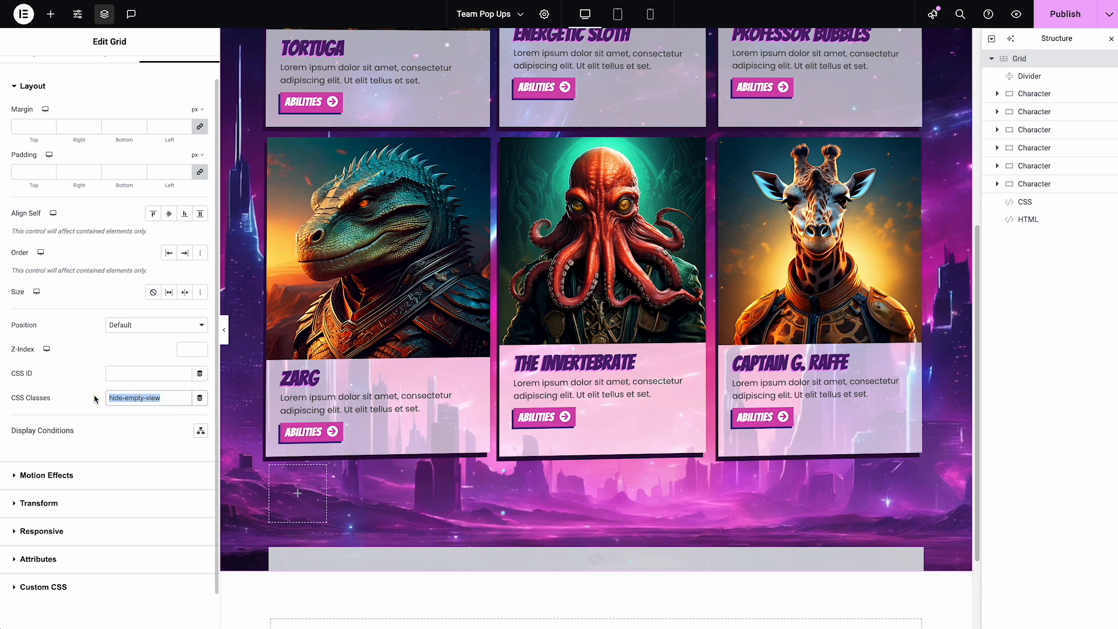
pyautogui.click(147, 398)
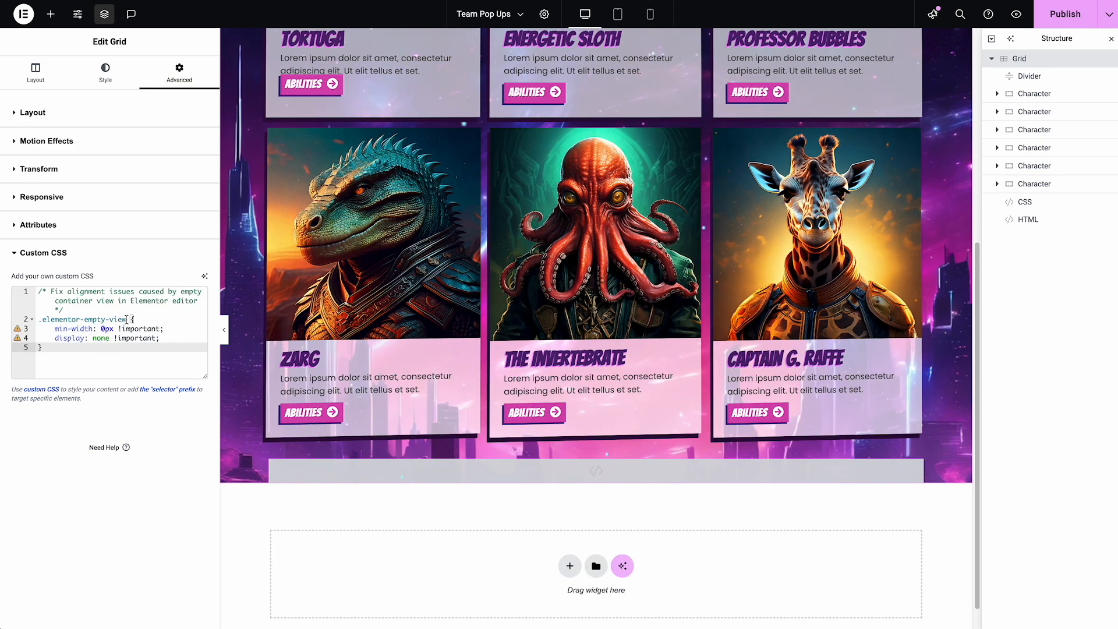
pyautogui.doubleClick(83, 319)
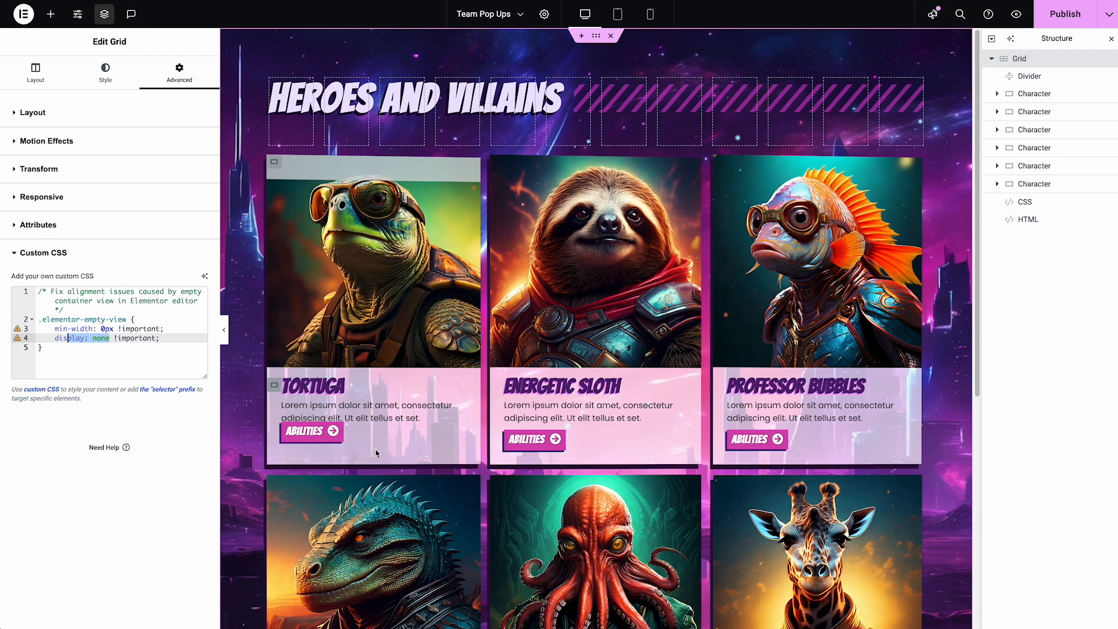
pyautogui.scroll(-3)
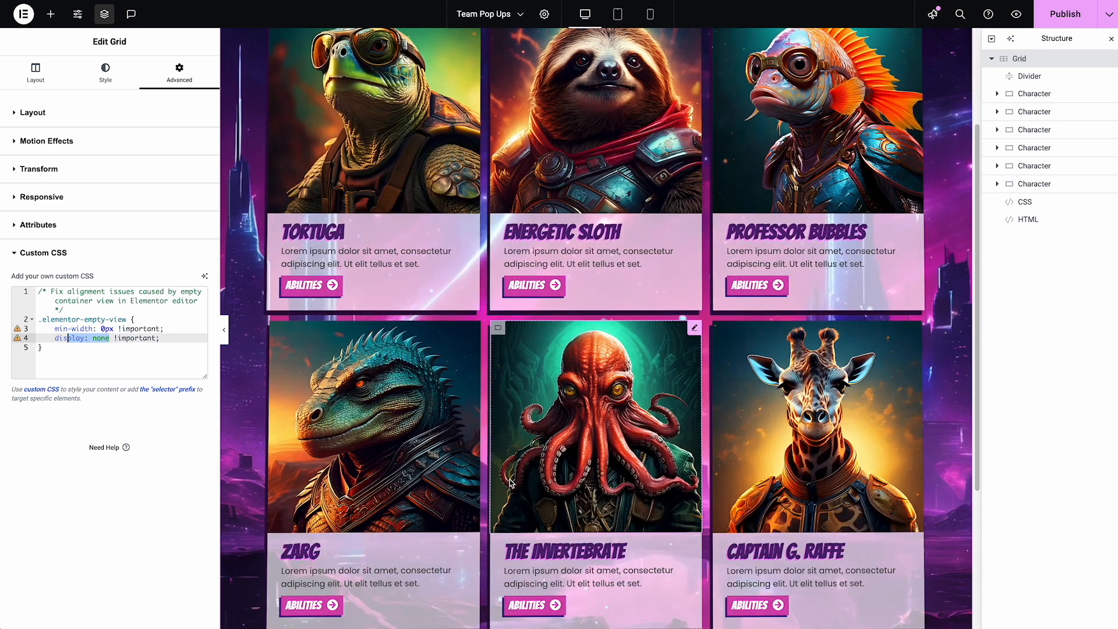